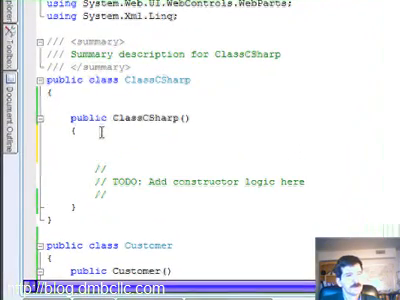
# - Declare Customer c = new Customer() in the ClassCSharp constructor
pyautogui.scroll(3)
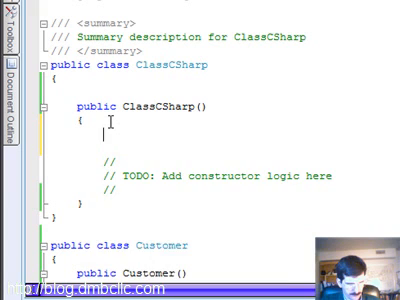
pyautogui.write('Customer')
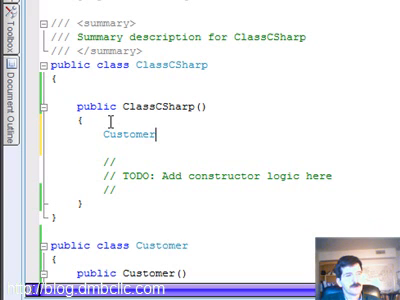
pyautogui.write('c =')
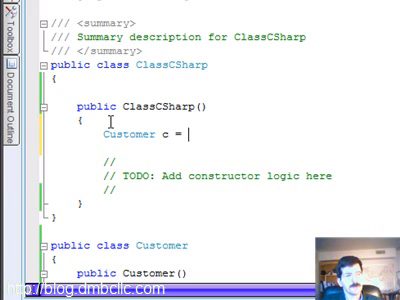
pyautogui.write('new Customer')
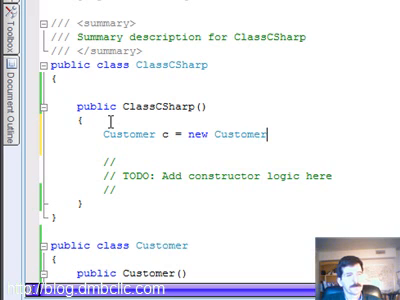
pyautogui.write('()')
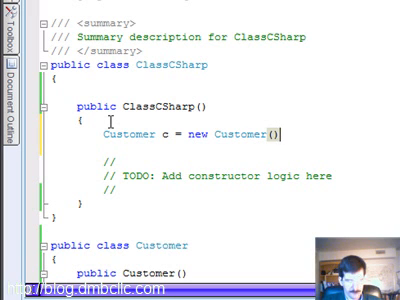
pyautogui.press('enter')
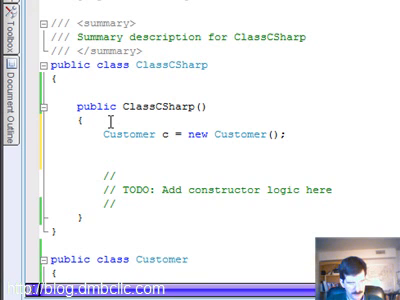
# - Assign c.FirstName = "Dave" and c.LastName = "Bush"
pyautogui.write('c.FirstName')
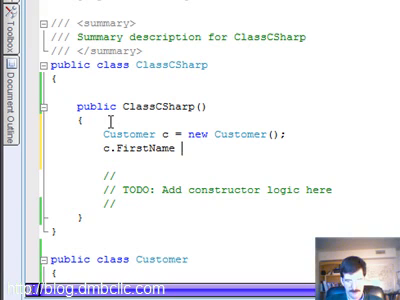
pyautogui.write('= "Dave";')
pyautogui.write('c.LastName = "')
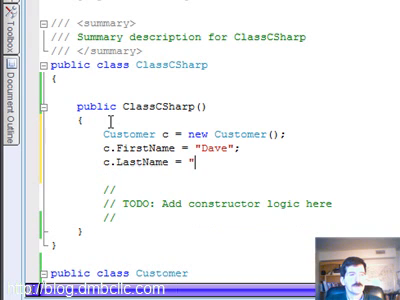
pyautogui.write('Bu')
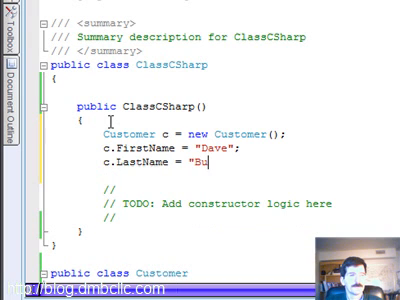
pyautogui.write('sh";')
pyautogui.write('State = "C')
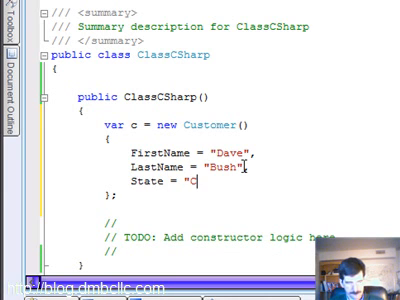
# - Continue the Customer initializer, adding the State assignment alongside FirstName and LastName
pyautogui.write('T')
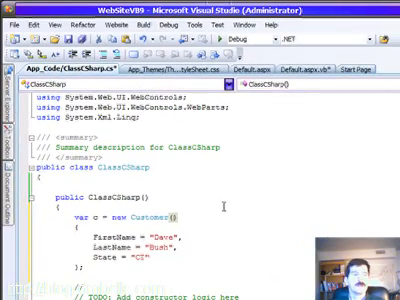
# - In Default.aspx.vb's Sub New, declare Dim c As New Customer()
pyautogui.click(296, 72)
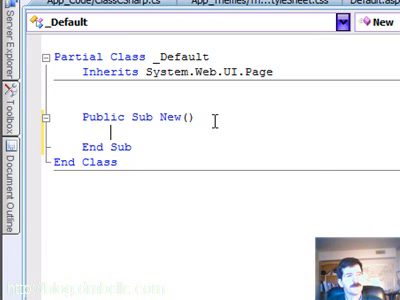
pyautogui.write('Dim')
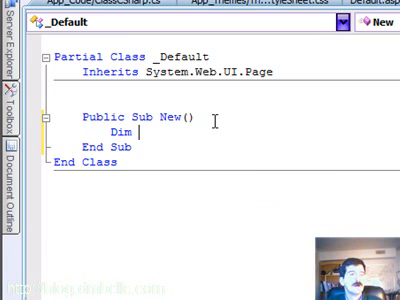
pyautogui.write('c As new')
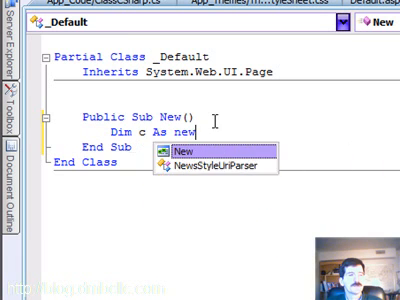
pyautogui.write('cus')
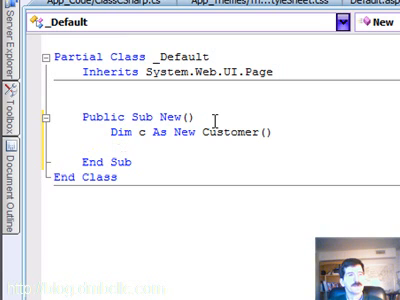
# - Assign c.FirstName = "Dave" below the declaration
pyautogui.write('.FirstName')
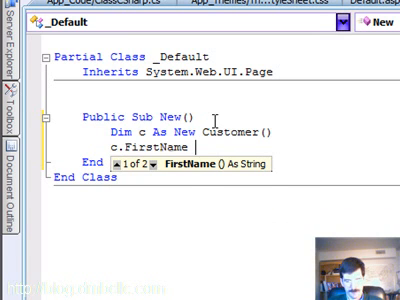
pyautogui.write('= "Da')
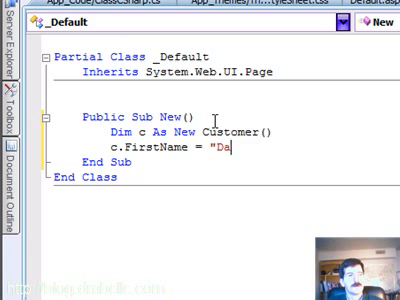
pyautogui.write('ve"')
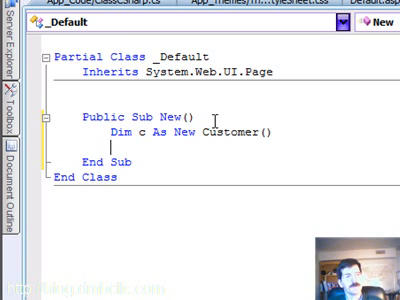
# - Write With c block containing .FirstName = "Dave" and begin .LastName =
pyautogui.write('With c')
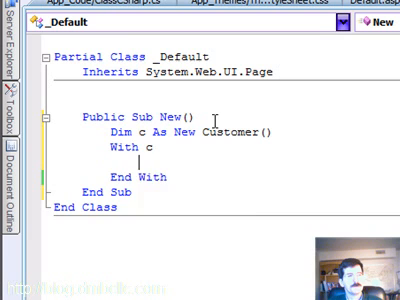
pyautogui.write('.FirstName =')
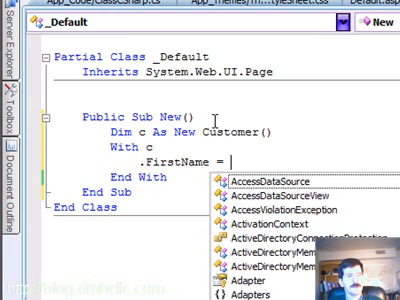
pyautogui.write('"Dave"')
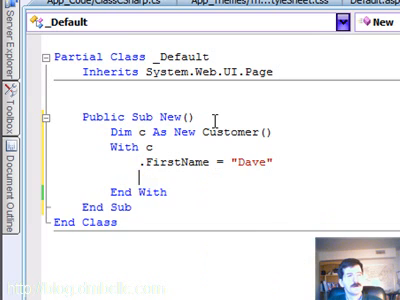
pyautogui.write('.LastName = "Bush')
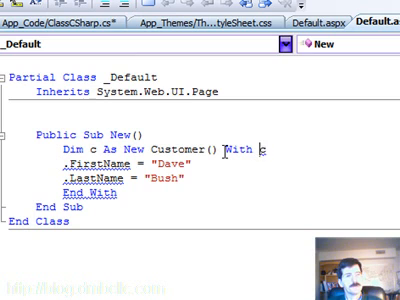
# - Convert the declaration to New Customer() With { .FirstName = "Dave", .LastName = "Bush" }
pyautogui.press('BackSpace')
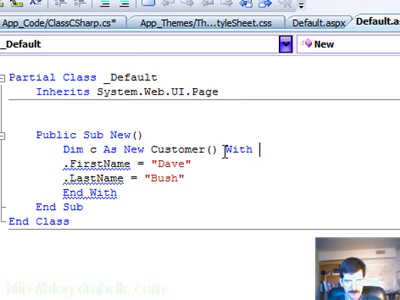
pyautogui.write('{ _')
pyautogui.write(',')
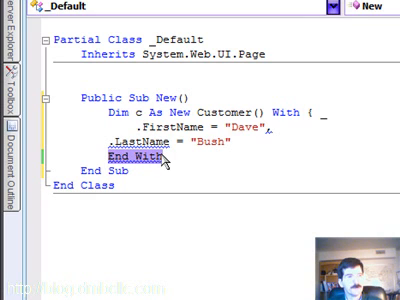
pyautogui.write('}')
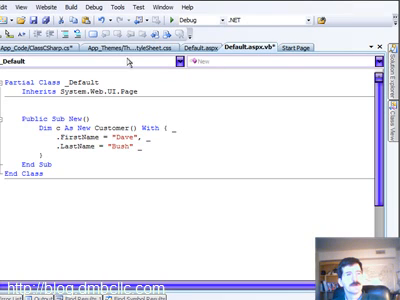
# - Switch back to ClassCSharp.cs to view the C# Customer initializer
pyautogui.click(52, 40)
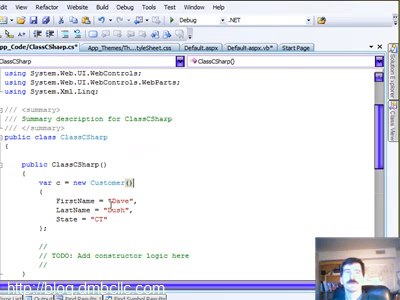